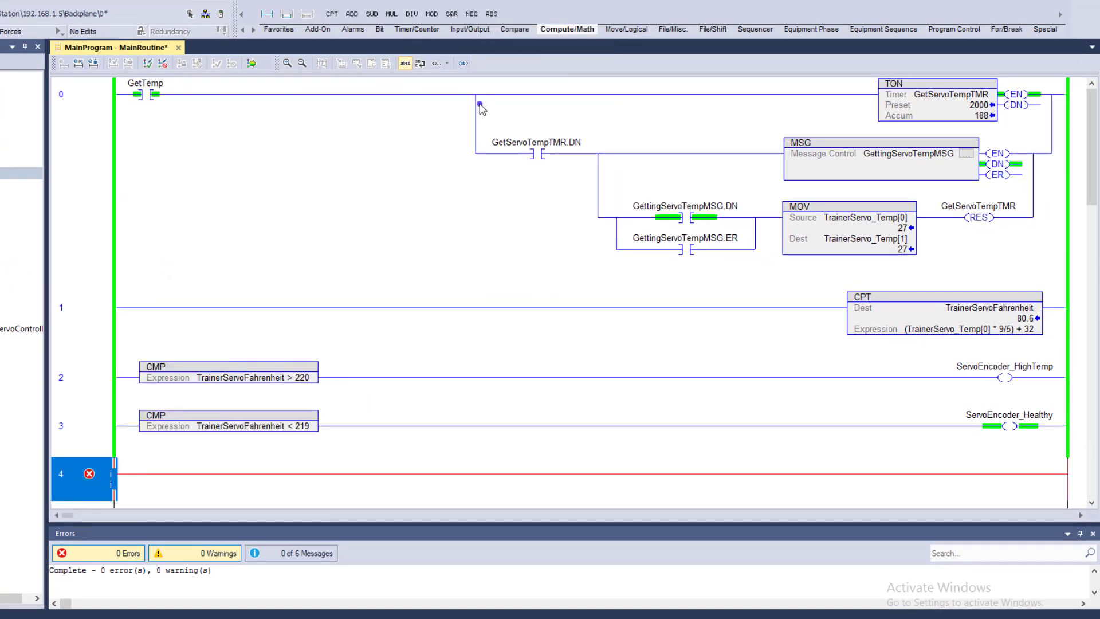
# Place a NEG on rung 4 with source TrainerServoFahrenheit, then bring up destination operand options
pyautogui.click(471, 13)
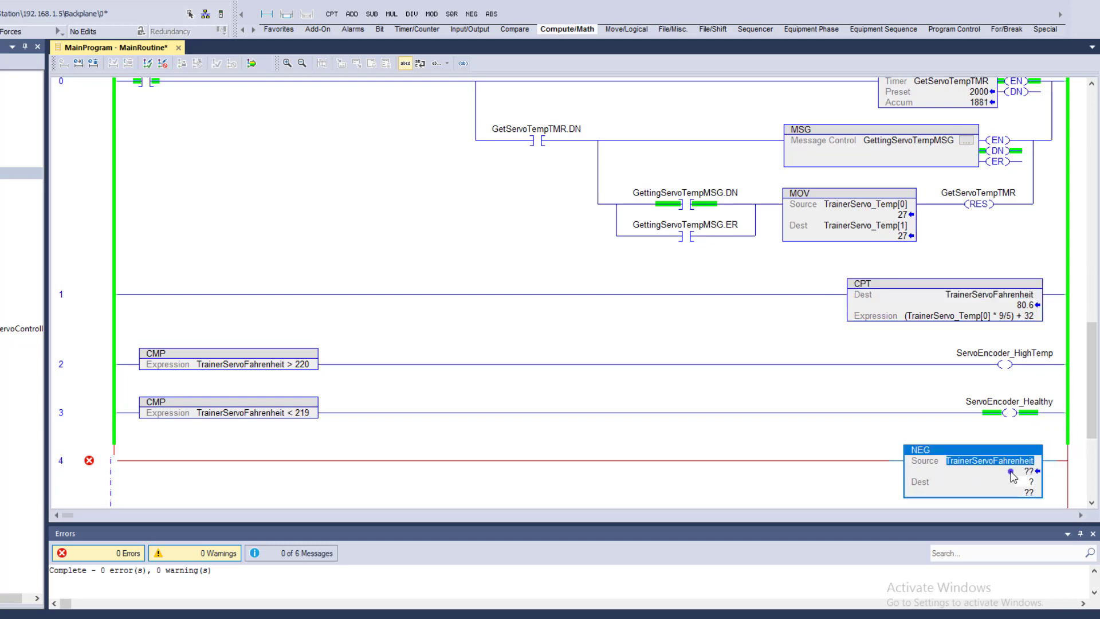
pyautogui.rightClick(1010, 476)
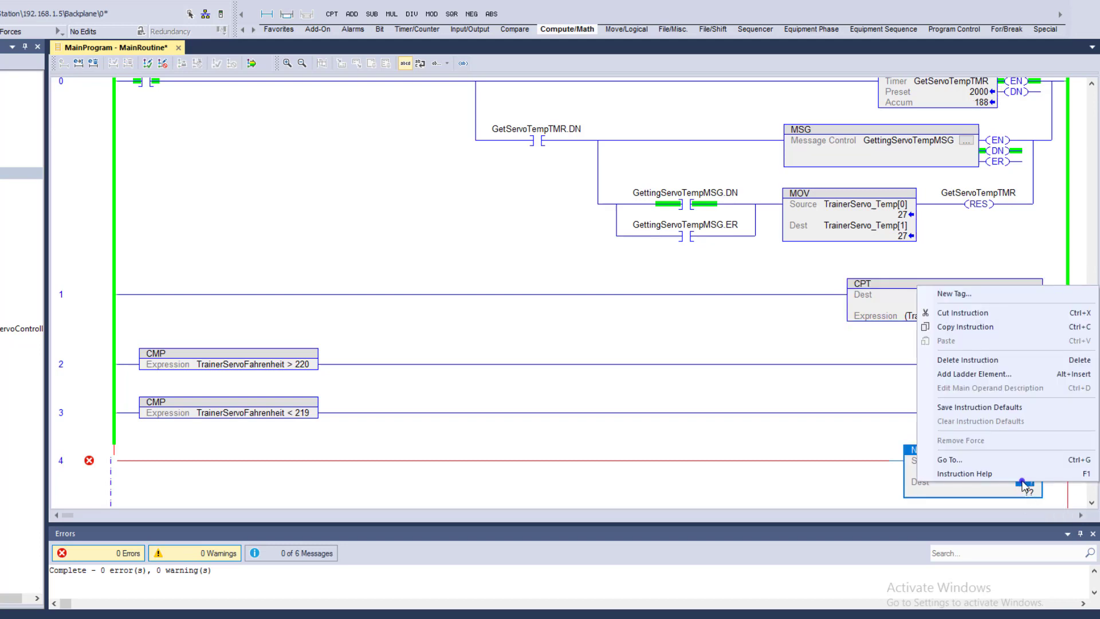
# Create tag NeagtiveValue_Fdegrees with data type REAL as the NEG destination
pyautogui.click(953, 294)
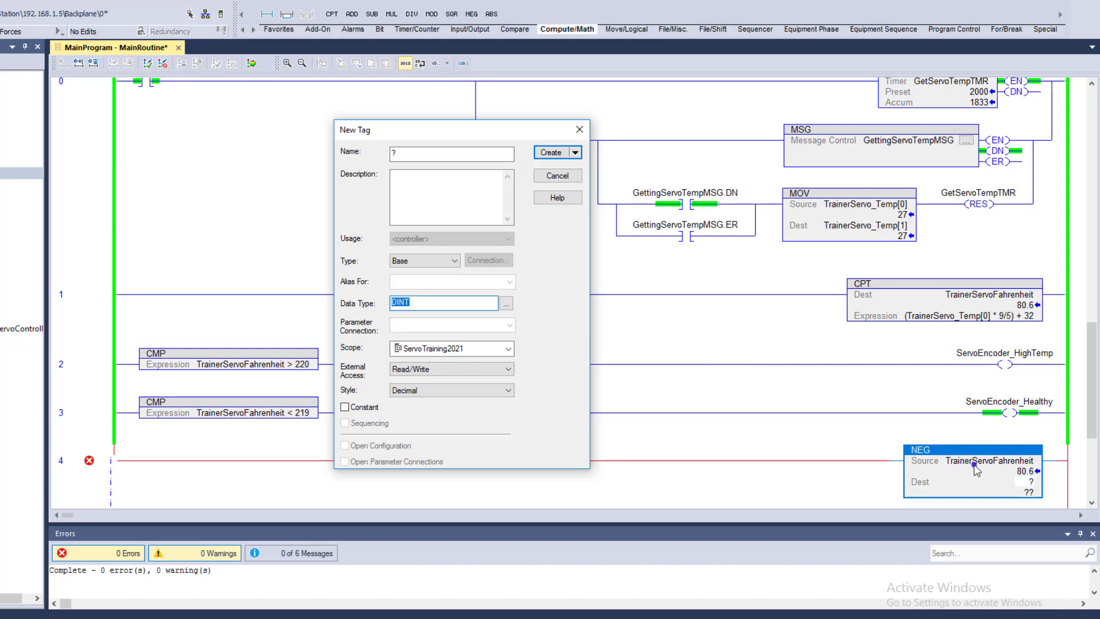
pyautogui.moveTo(857, 488)
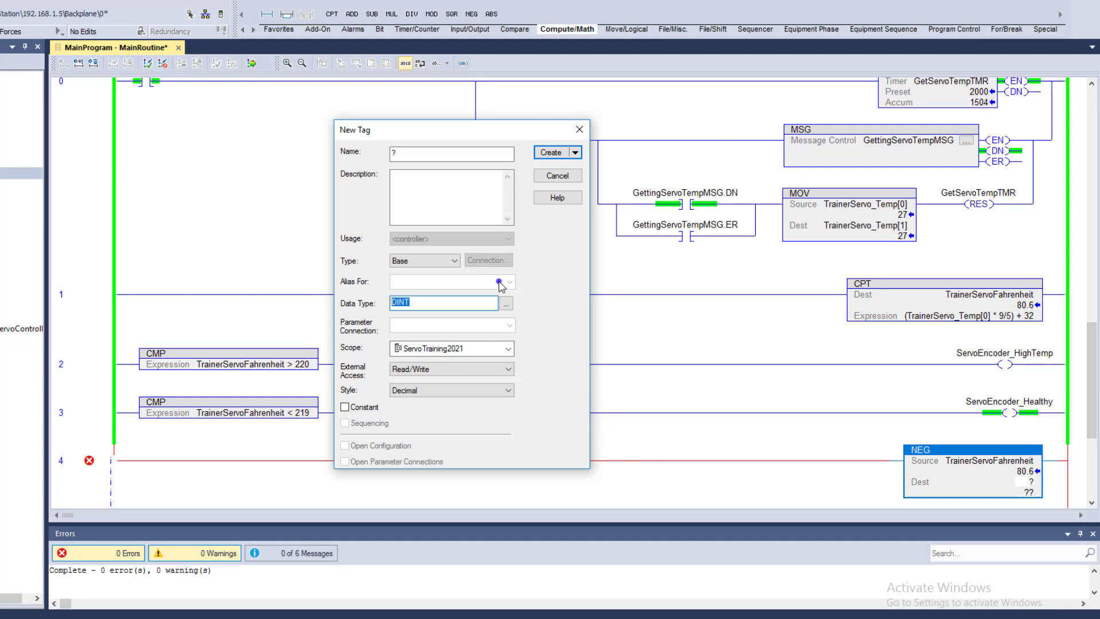
pyautogui.click(452, 153)
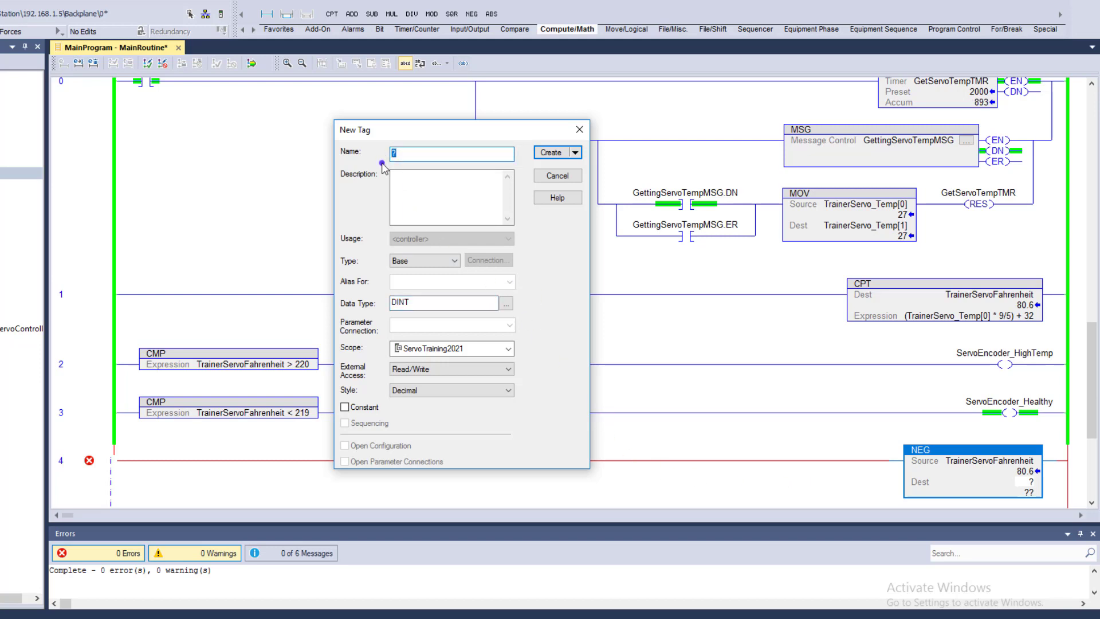
pyautogui.write('Neagtive')
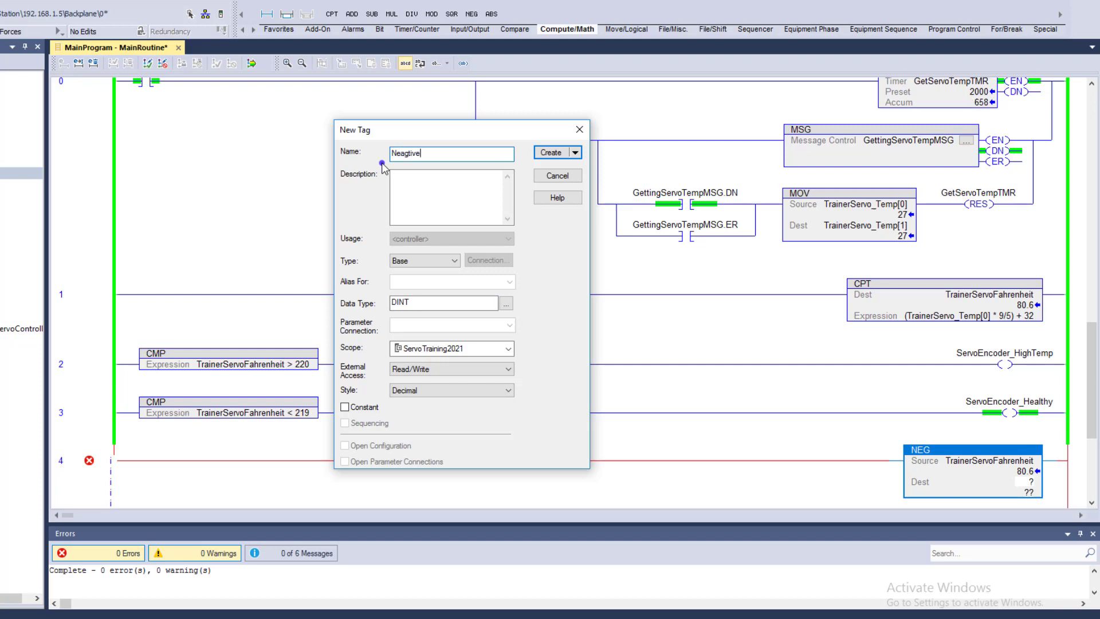
pyautogui.write('Value')
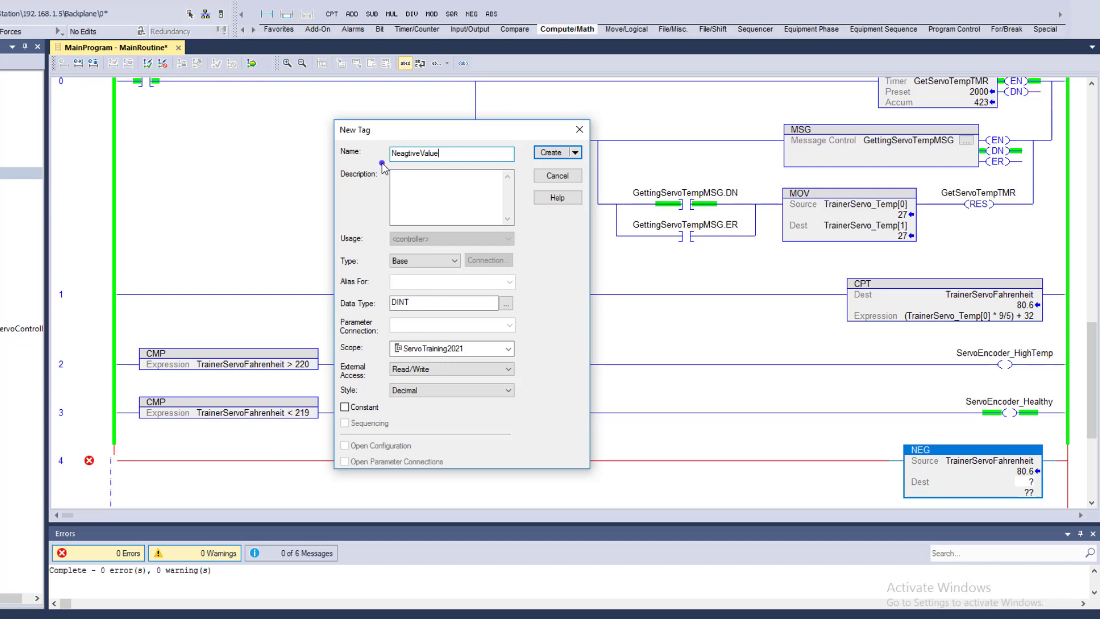
pyautogui.write('F')
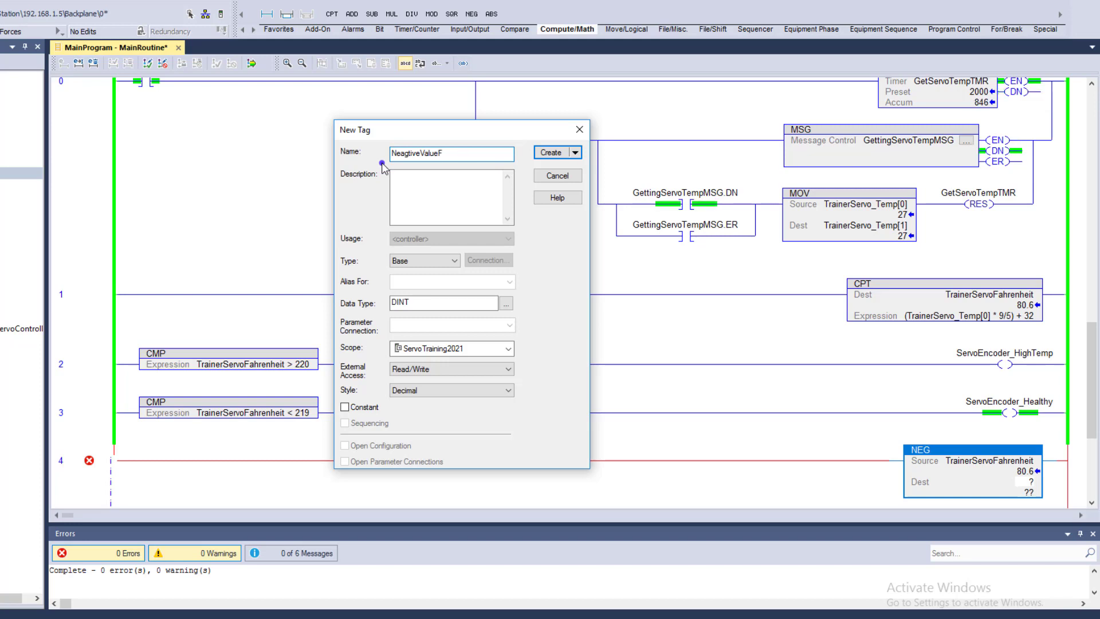
pyautogui.press('Backspace')
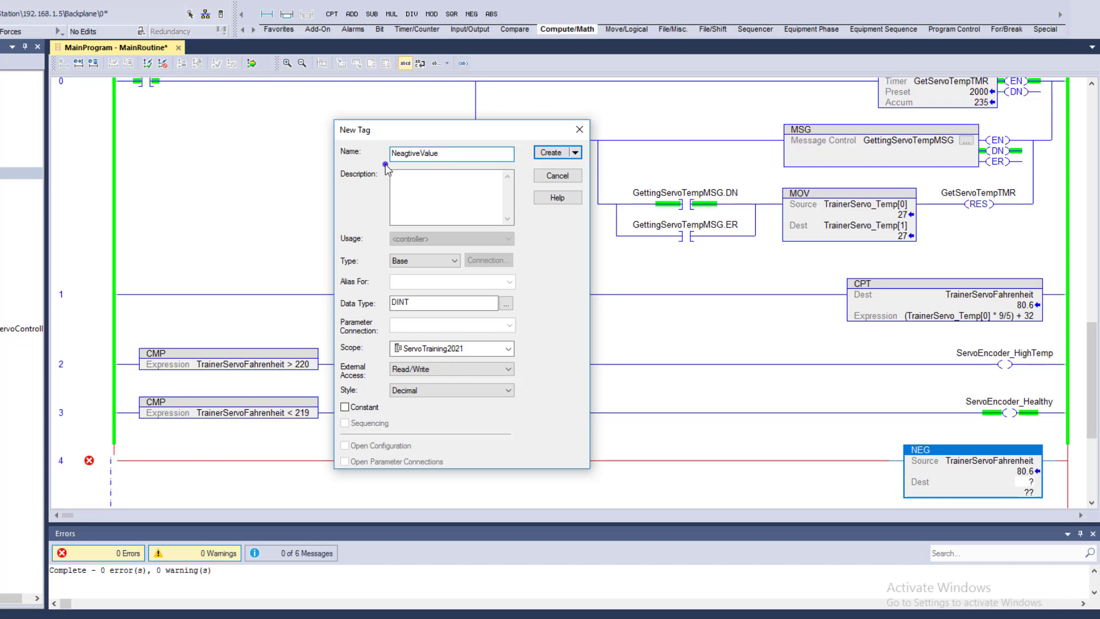
pyautogui.write('_De')
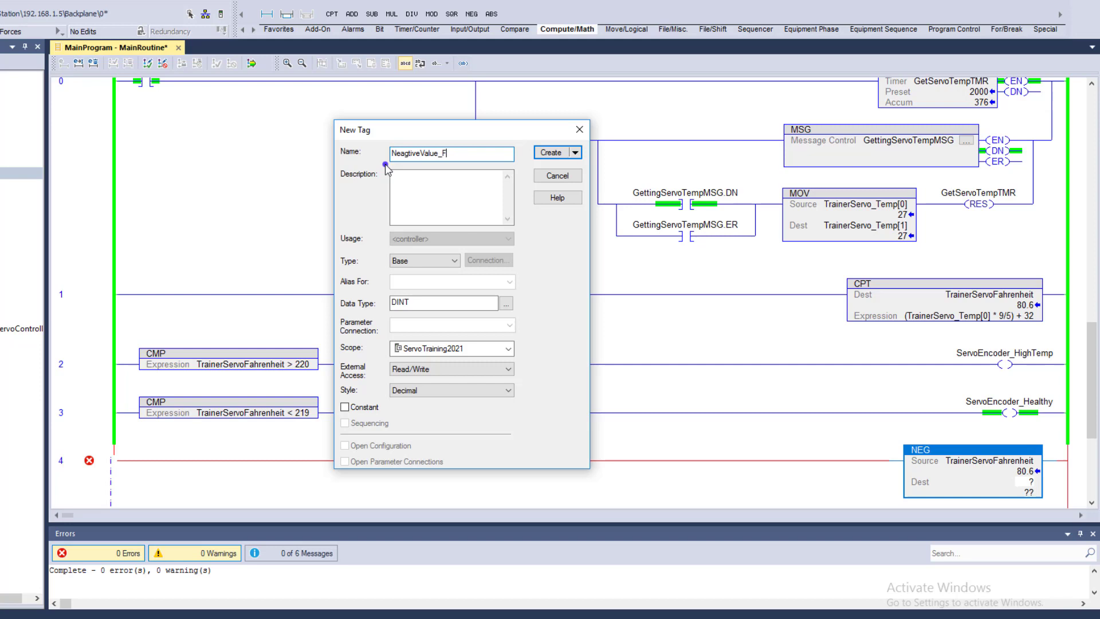
pyautogui.write('degrees')
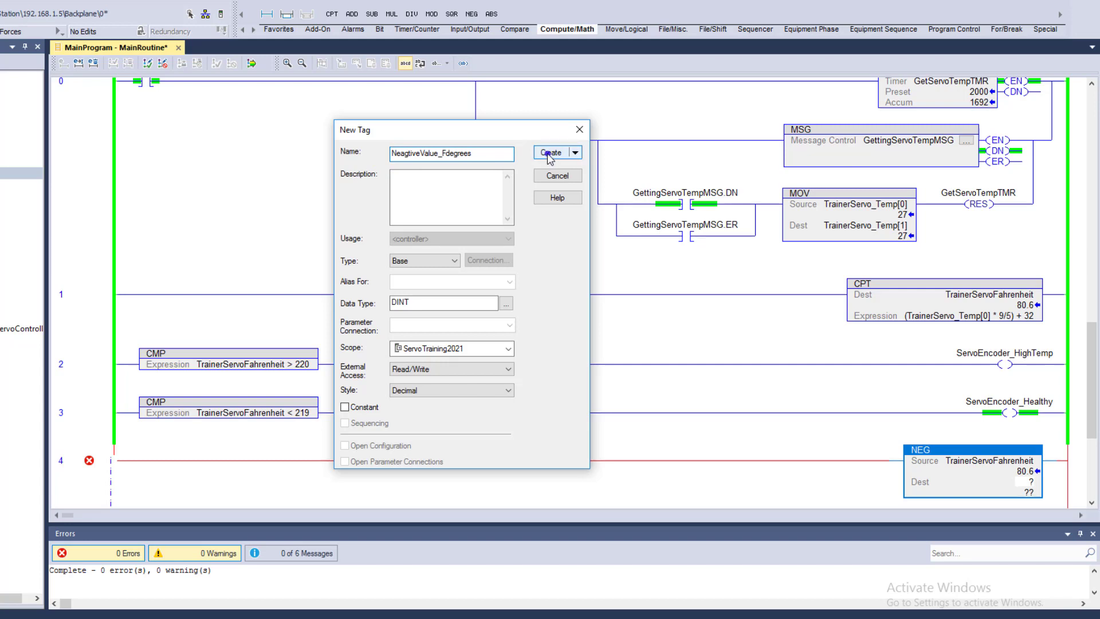
pyautogui.click(441, 302)
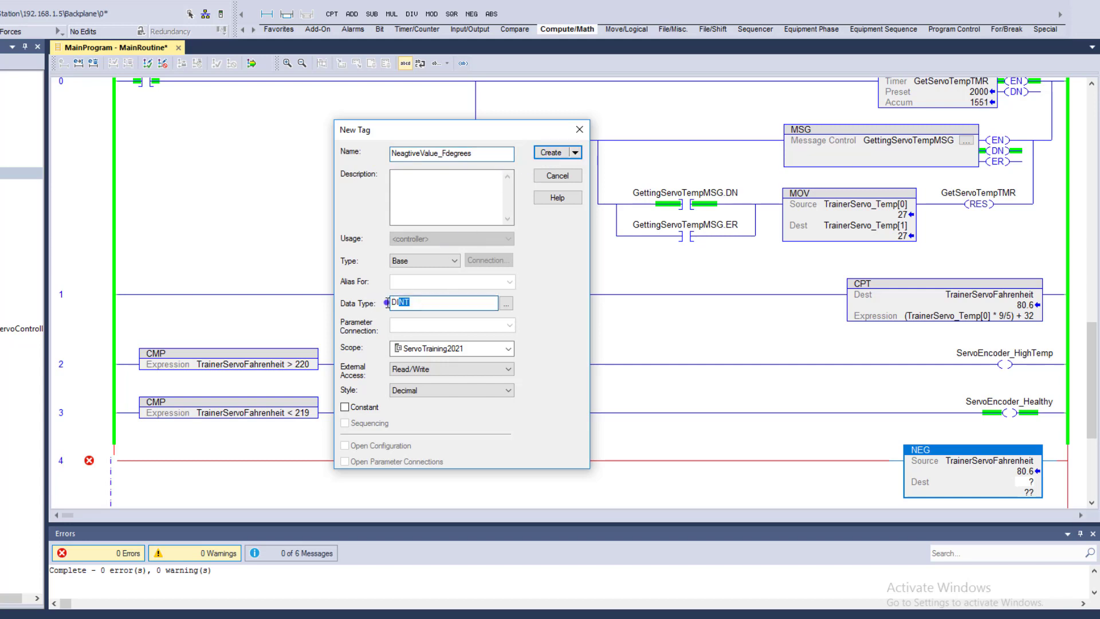
pyautogui.write('REAL')
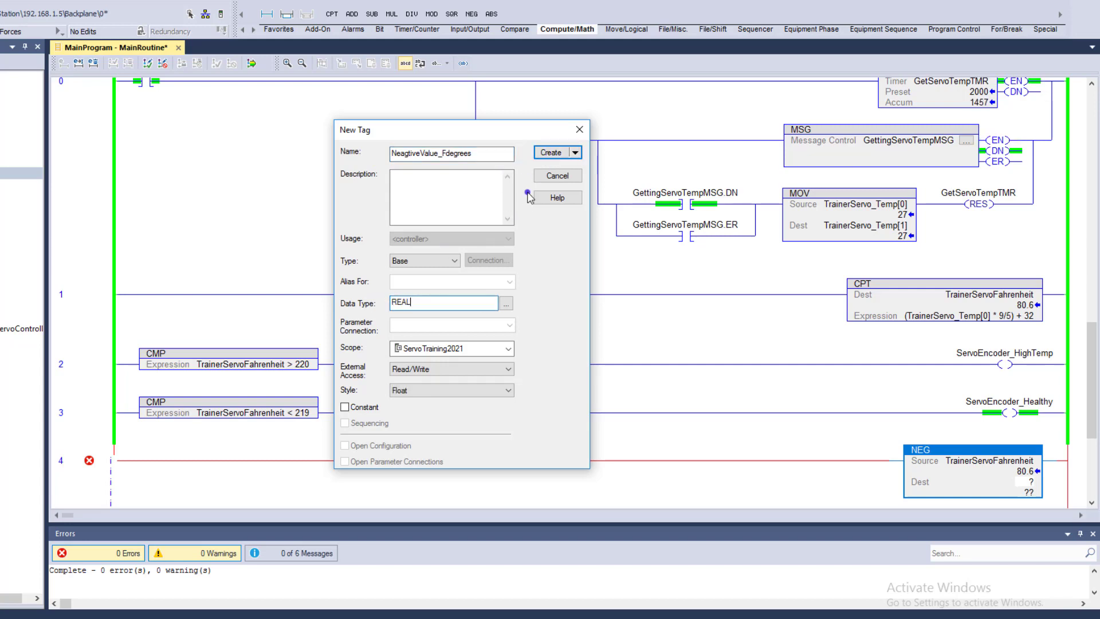
pyautogui.click(550, 152)
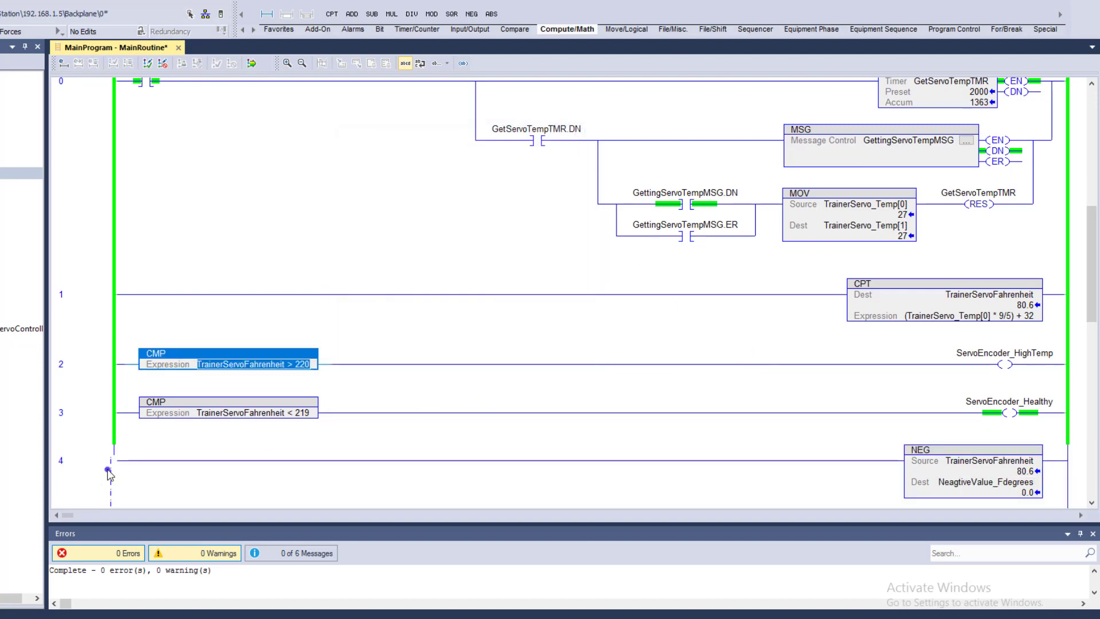
# Finalize and confirm all program edits so the NEG destination reads -80.6
pyautogui.click(251, 63)
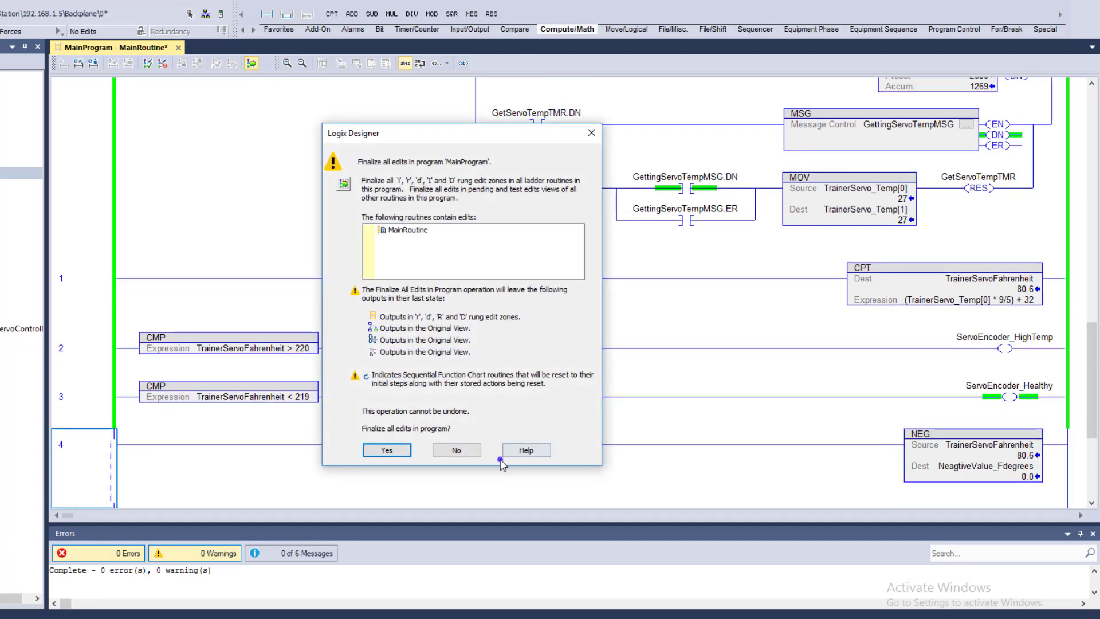
pyautogui.click(386, 450)
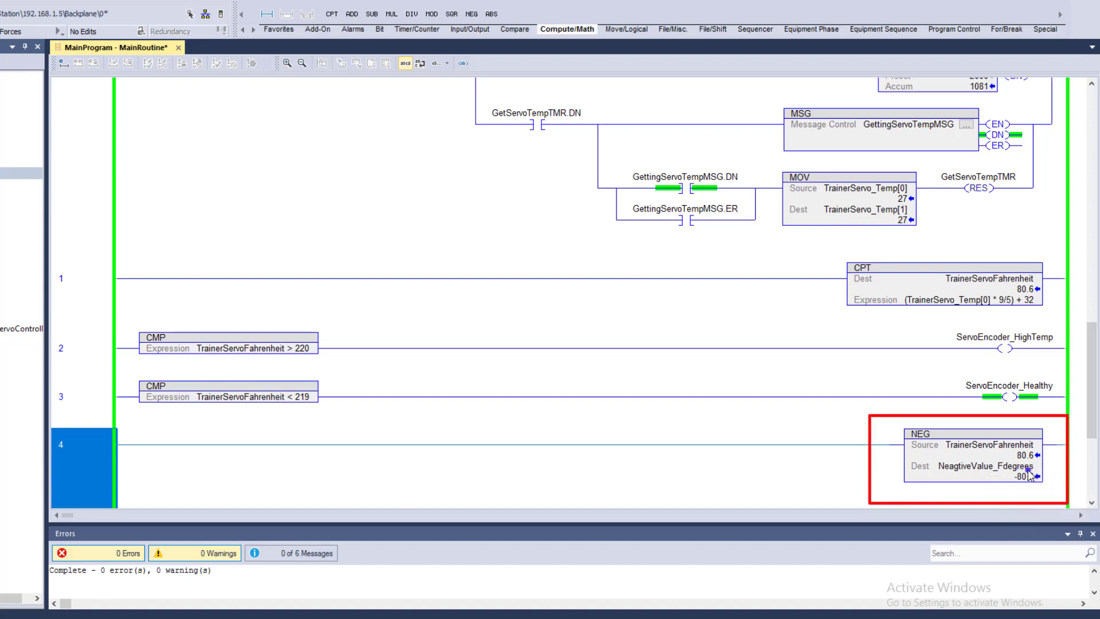
pyautogui.moveTo(909, 475)
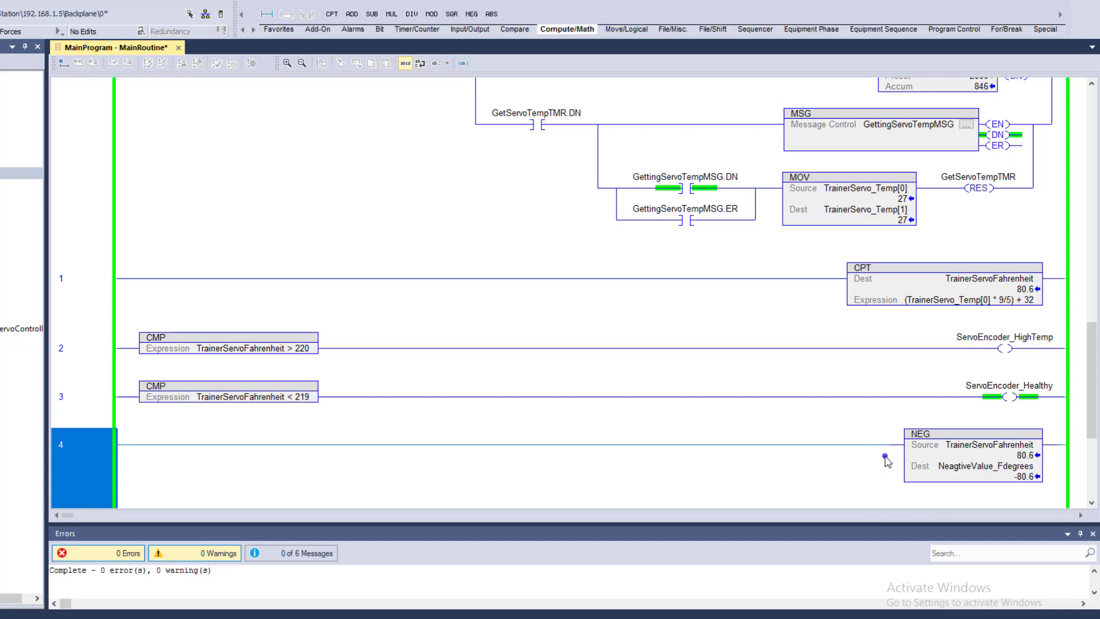
pyautogui.moveTo(488, 488)
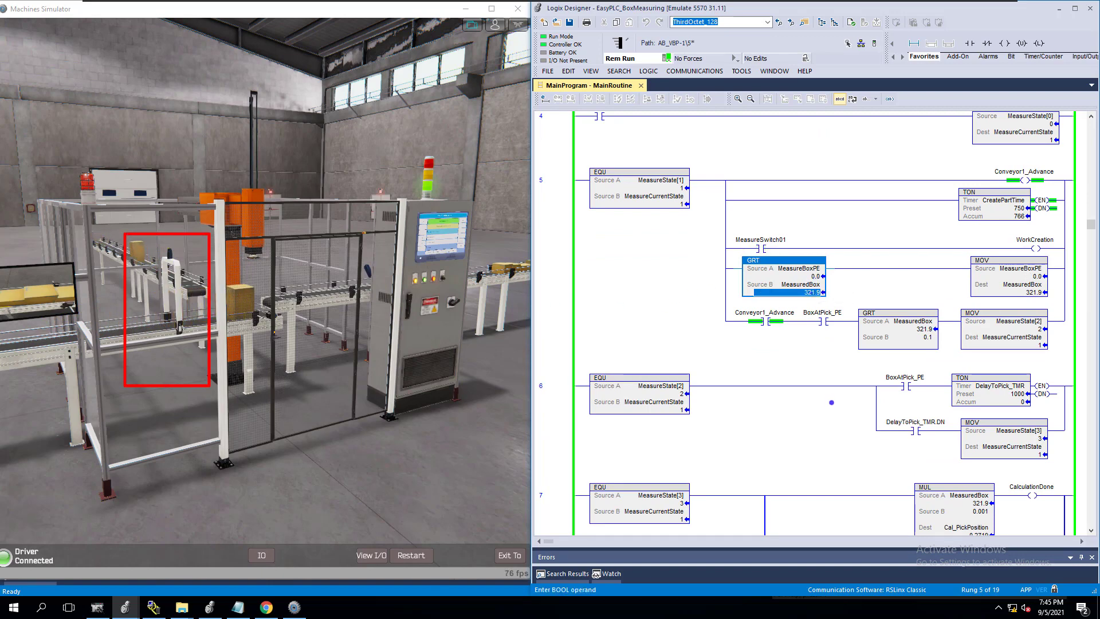
# Scroll through the EasyPLC_BoxMeasuring MainRoutine rungs beside the machine simulator
pyautogui.scroll(-3)
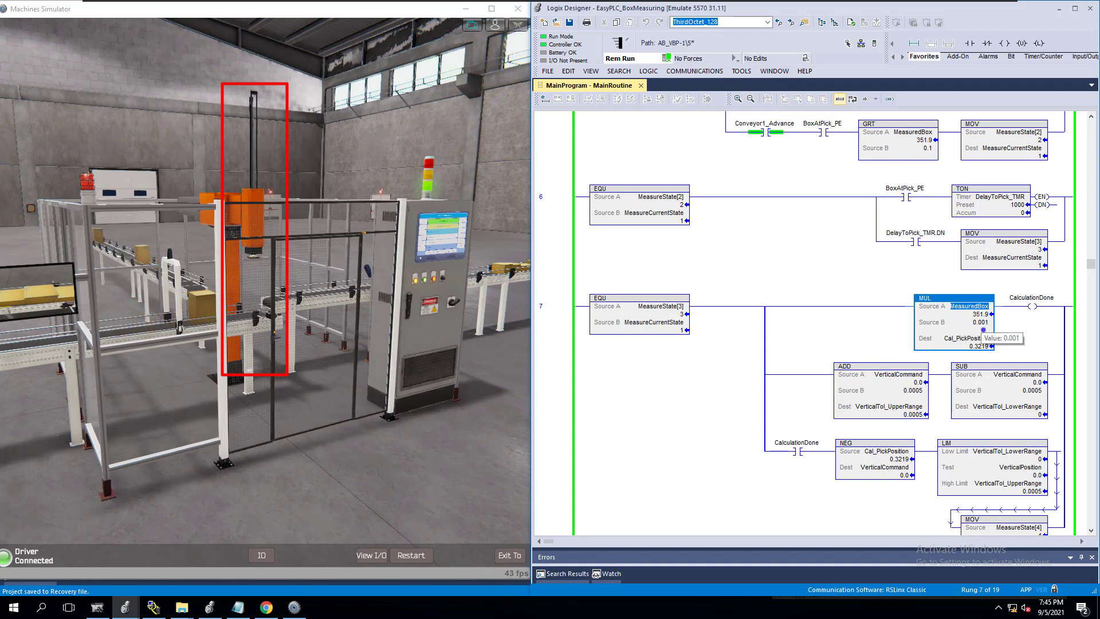
# Inspect rung 7's MUL instruction, where the 0.3319 pick position is computed
pyautogui.click(965, 338)
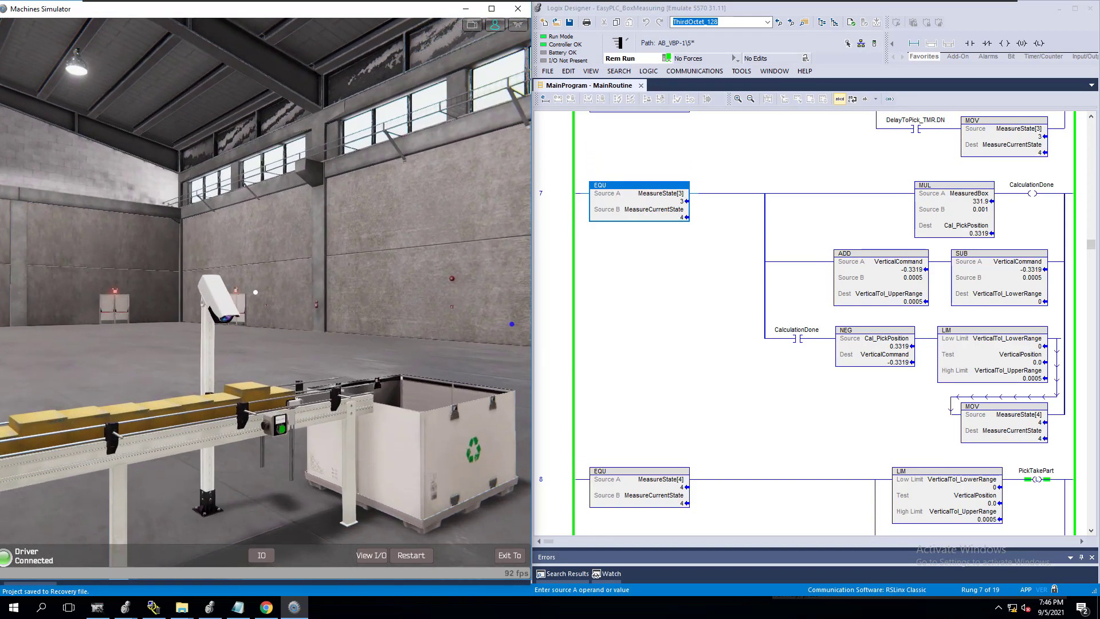
pyautogui.click(509, 555)
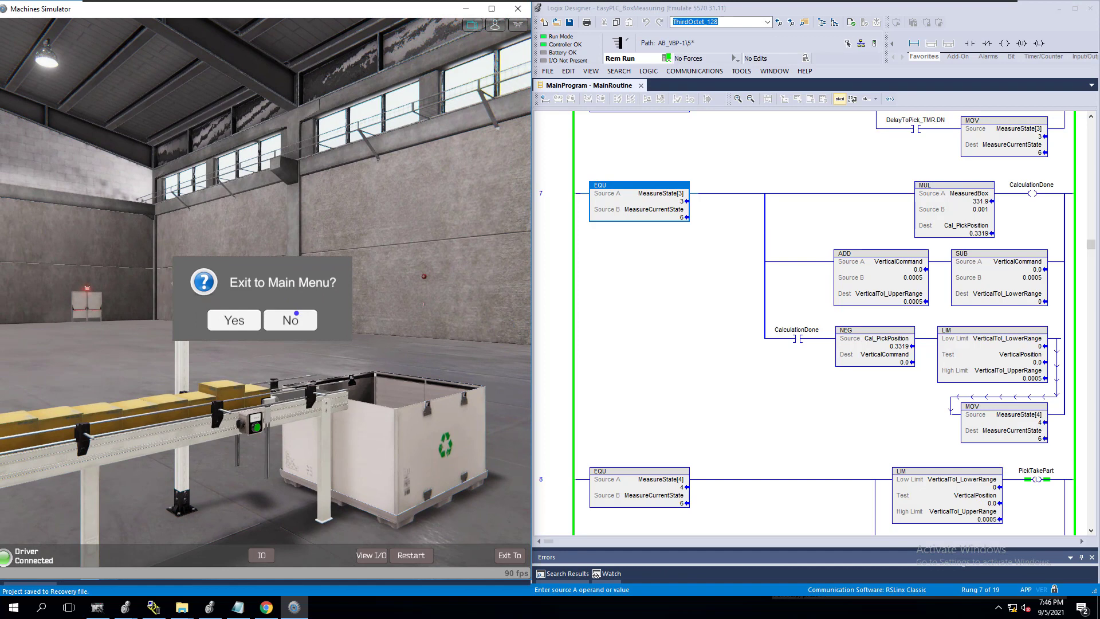
pyautogui.click(290, 320)
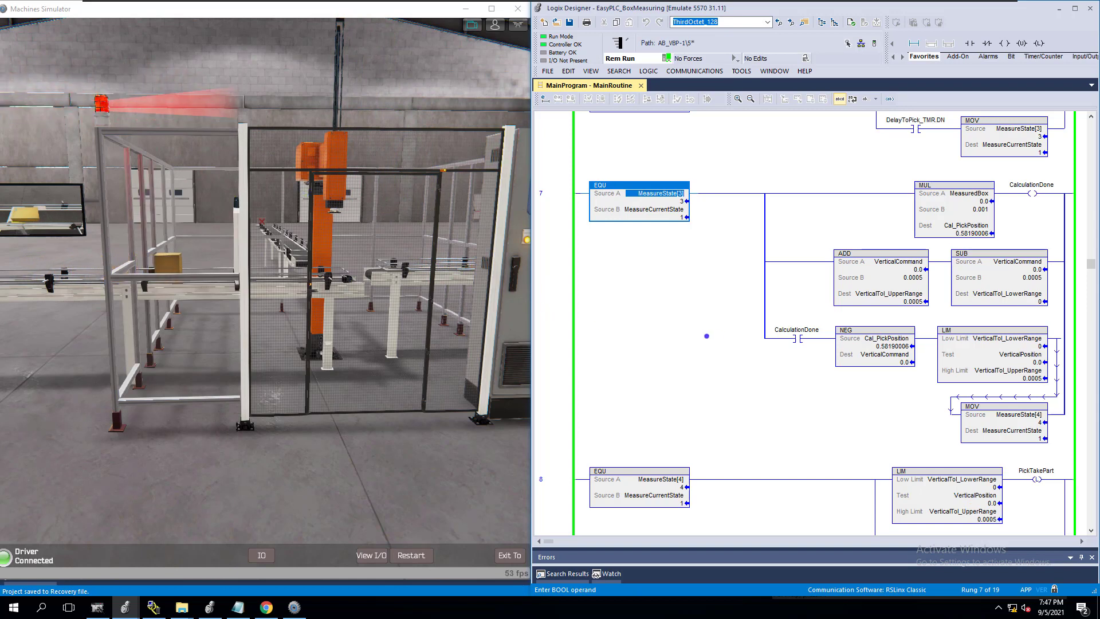
# Inspect rung 7's NEG instruction, now sourcing pick position 0.58190006
pyautogui.click(876, 346)
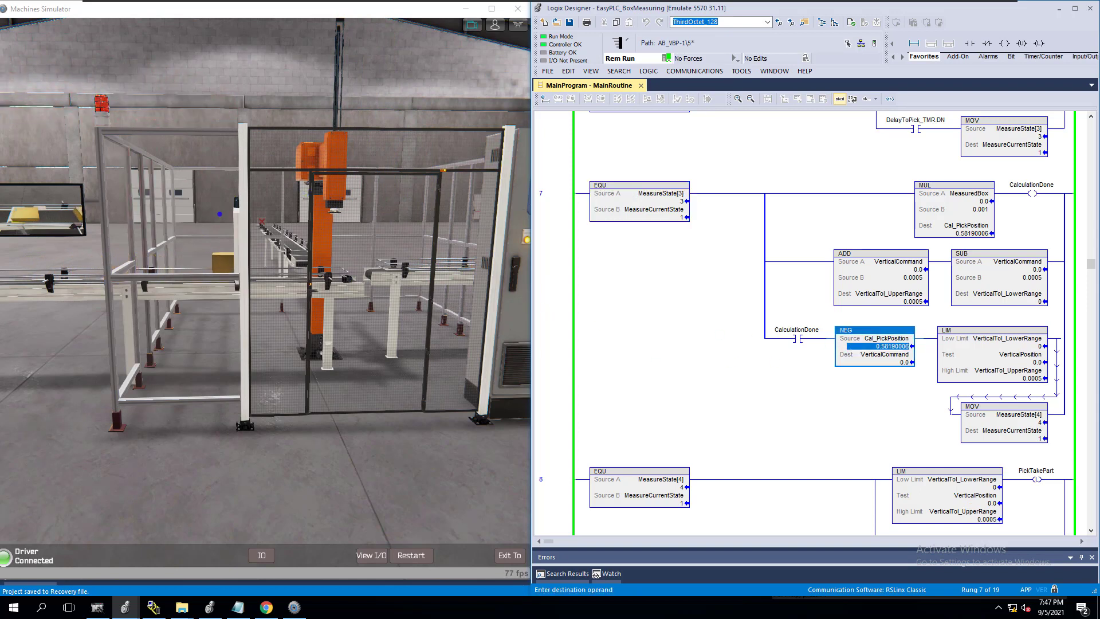